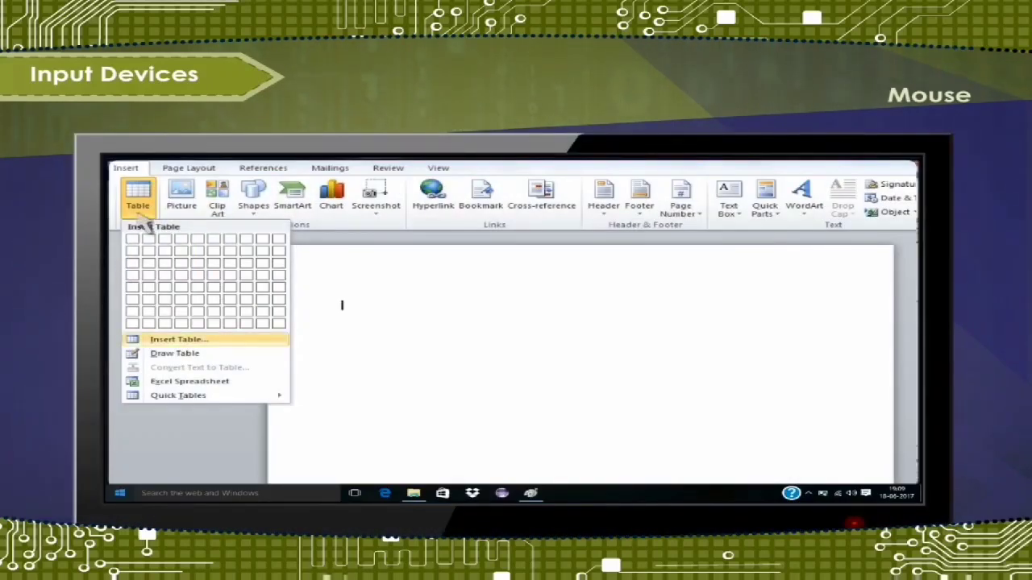
Step: Insert a custom table of 5 columns and 2 rows via Insert Table
click(179, 338)
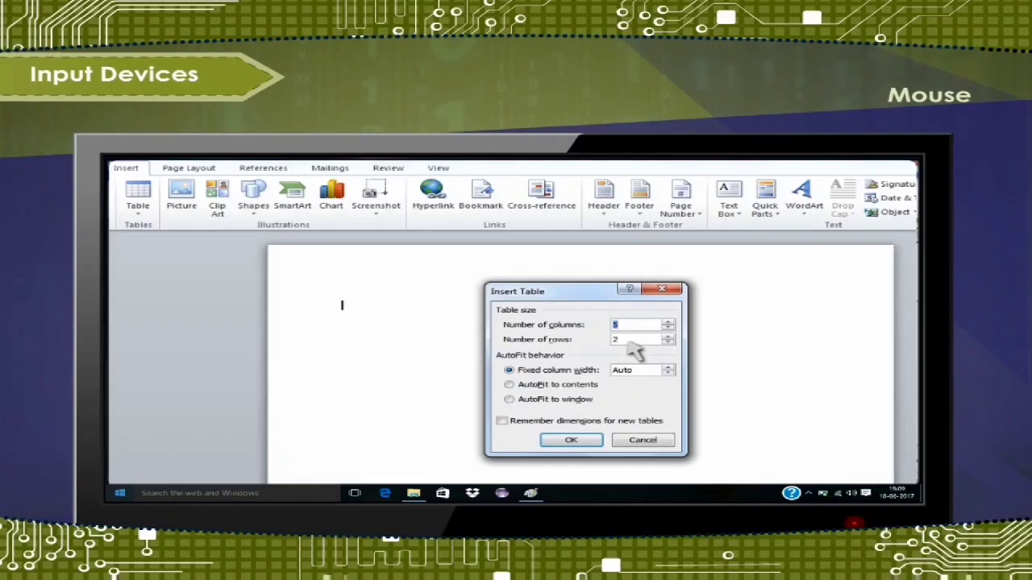
click(571, 439)
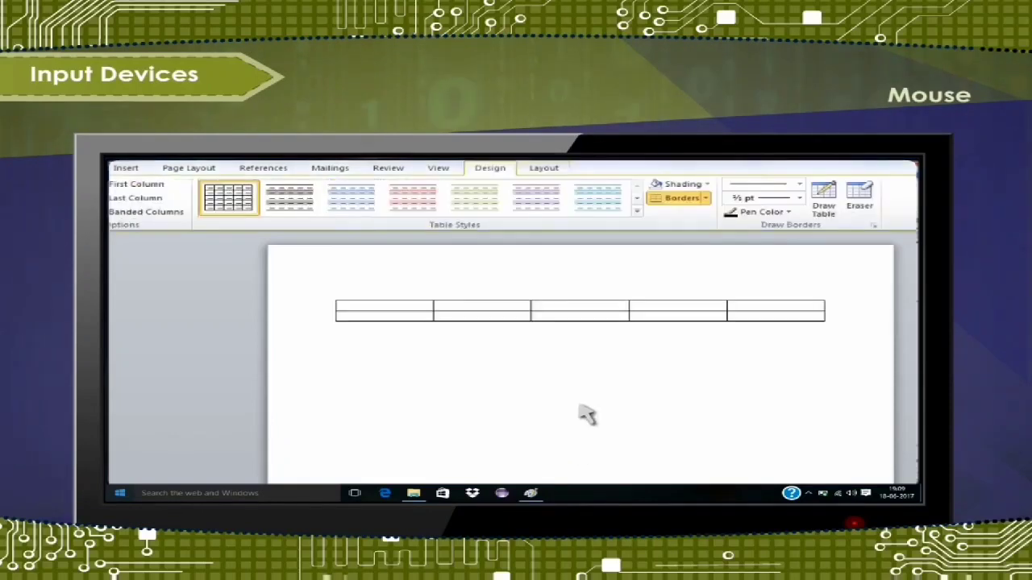
mouse_move(603, 358)
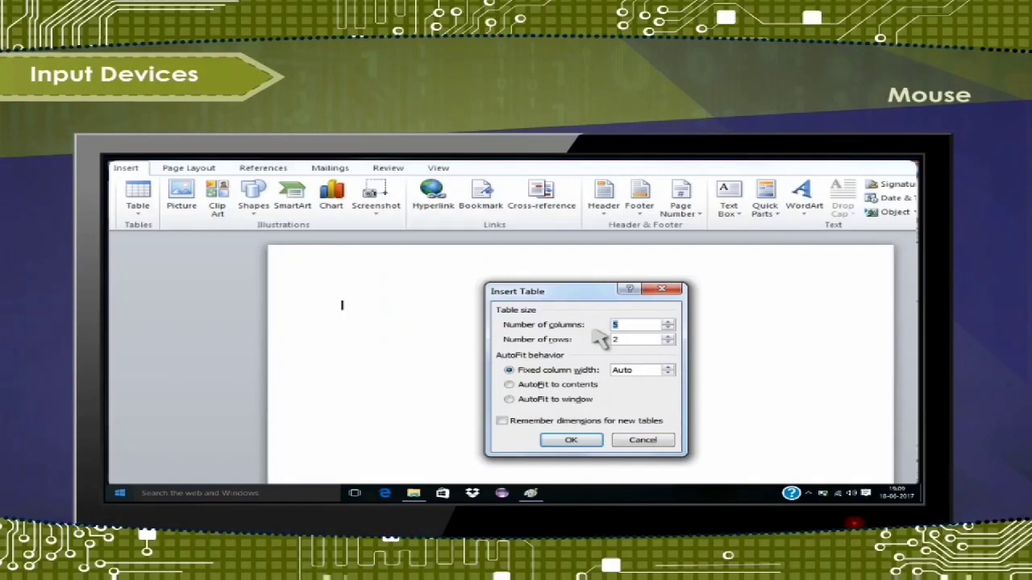
mouse_move(636, 337)
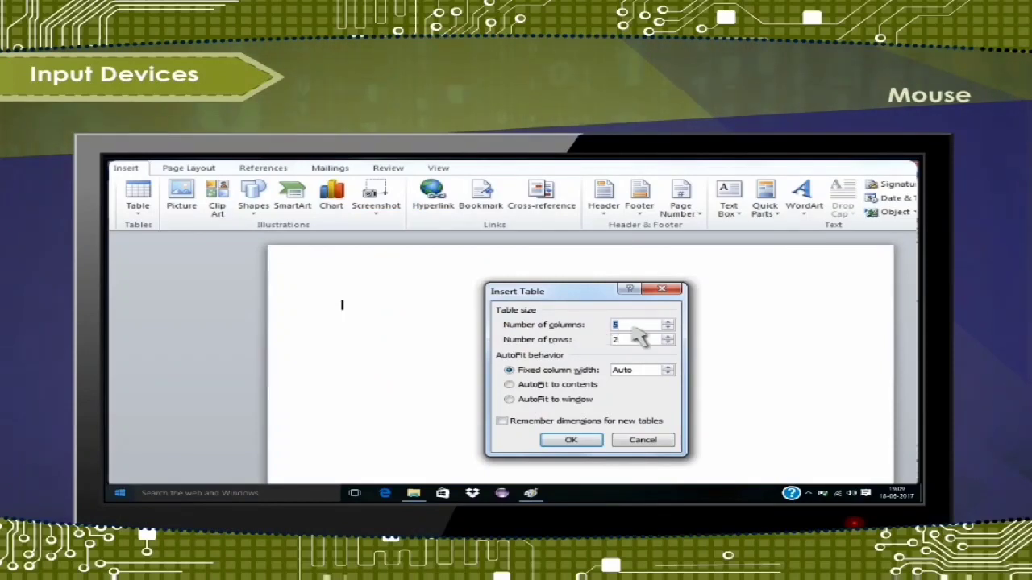
mouse_move(594, 422)
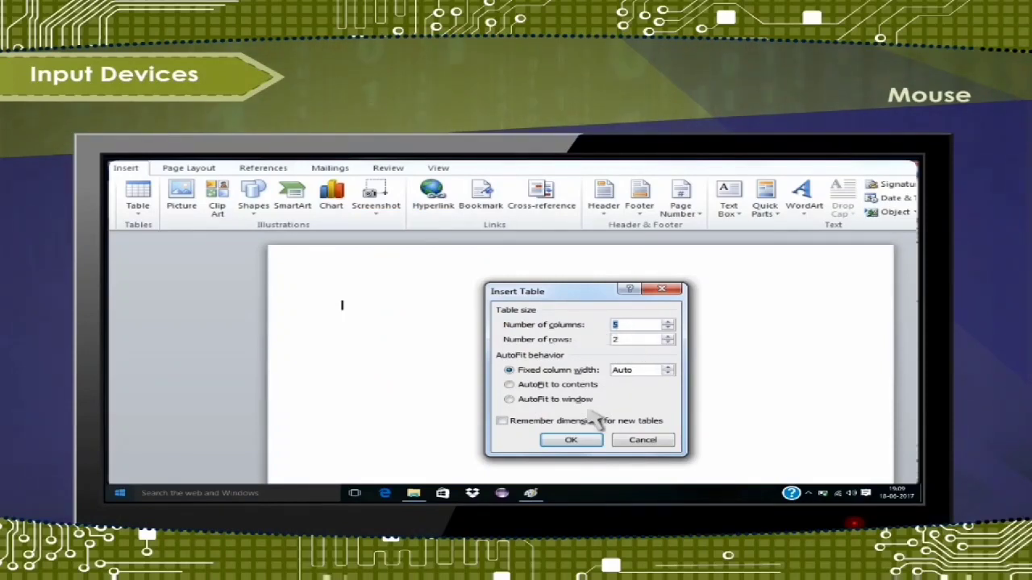
click(571, 438)
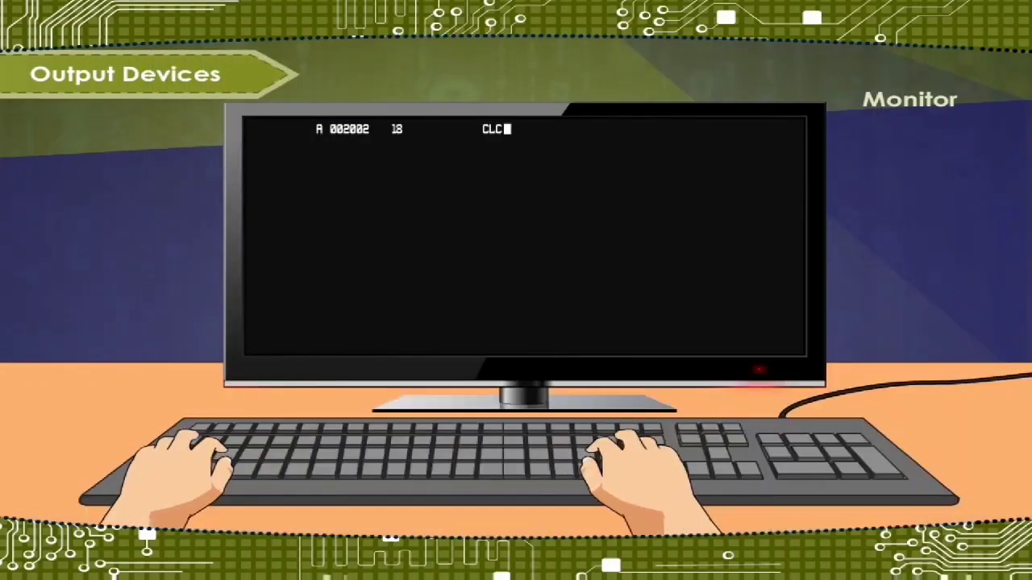
Step: Enter the instruction SED on a new line after CLC at the monitor's prompt
text(SED)
text(LDA #$1234)
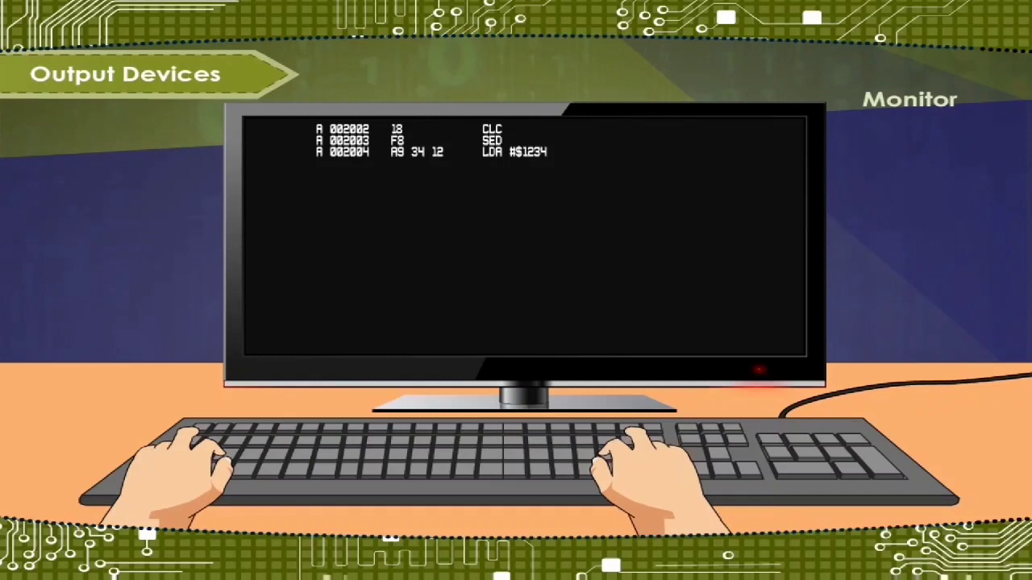